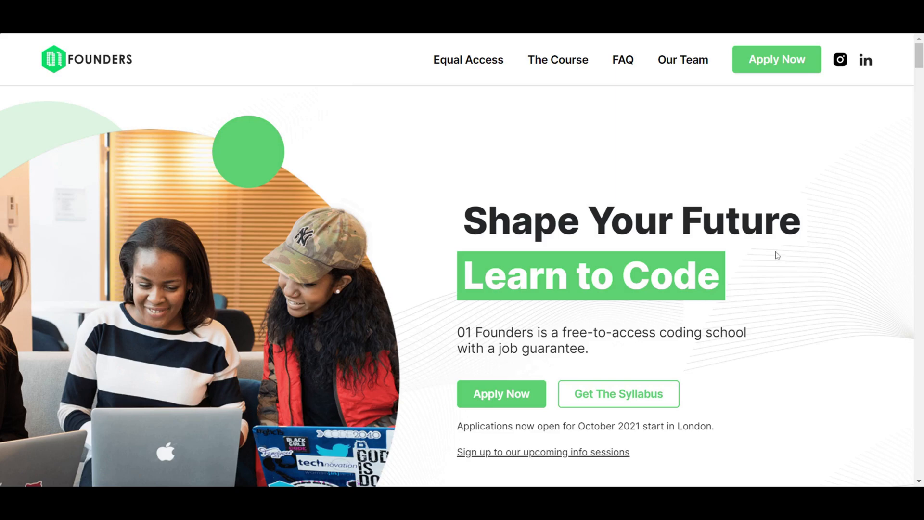
pyautogui.moveTo(500, 394)
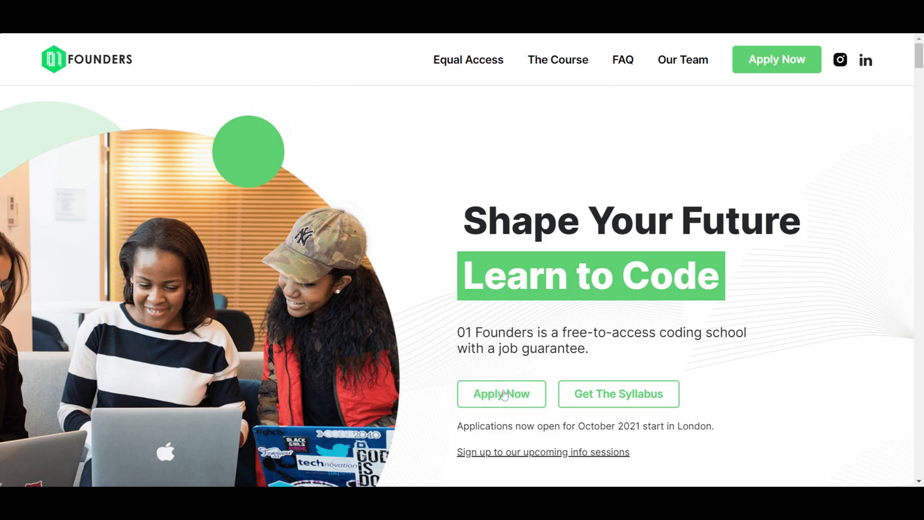
pyautogui.click(500, 394)
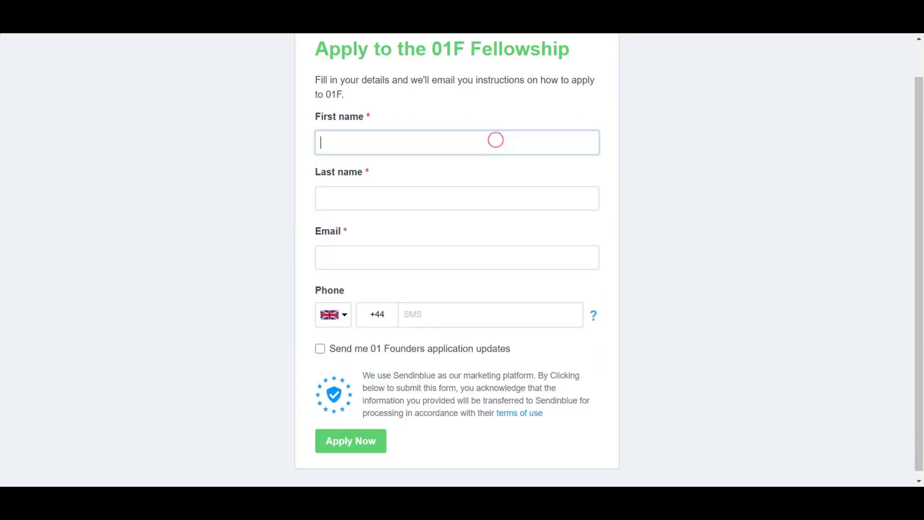
pyautogui.write('Banks')
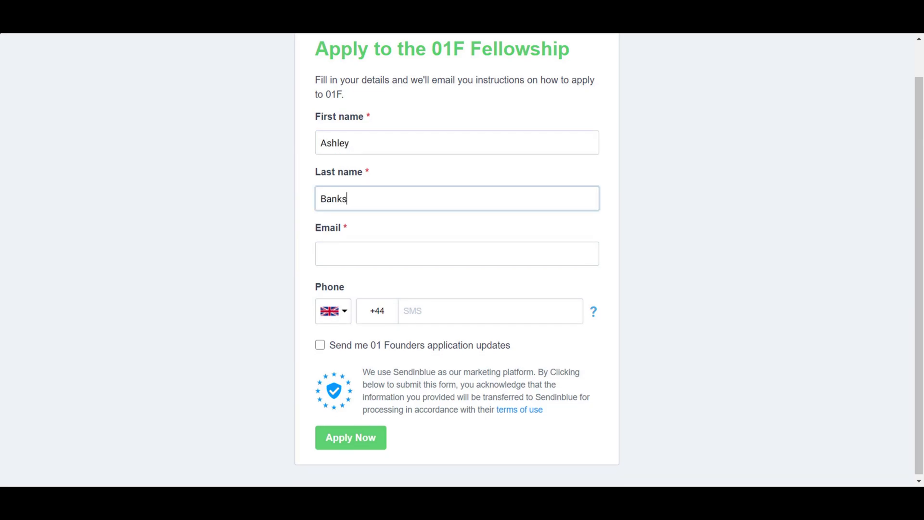
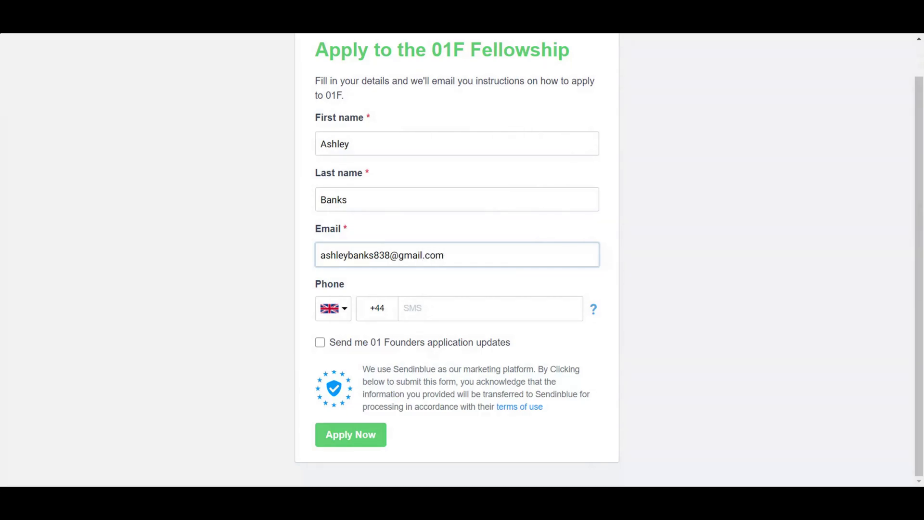
pyautogui.write('071234')
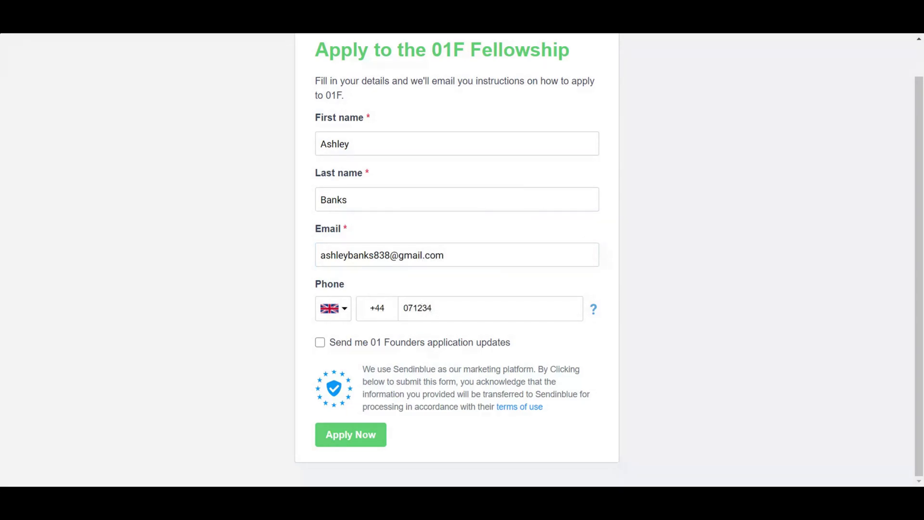
pyautogui.click(350, 434)
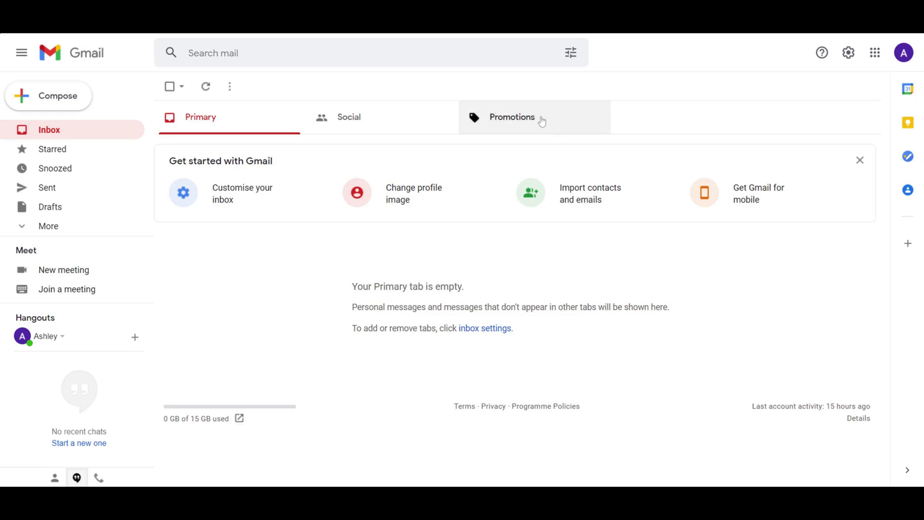
# - Read the 'Apply to 01F this weekend' promotional email down to its application links
pyautogui.click(512, 117)
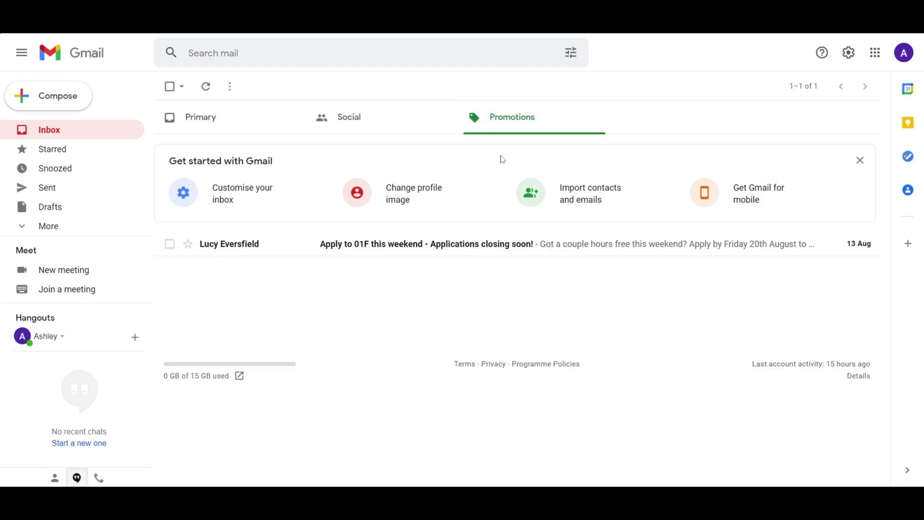
pyautogui.moveTo(456, 244)
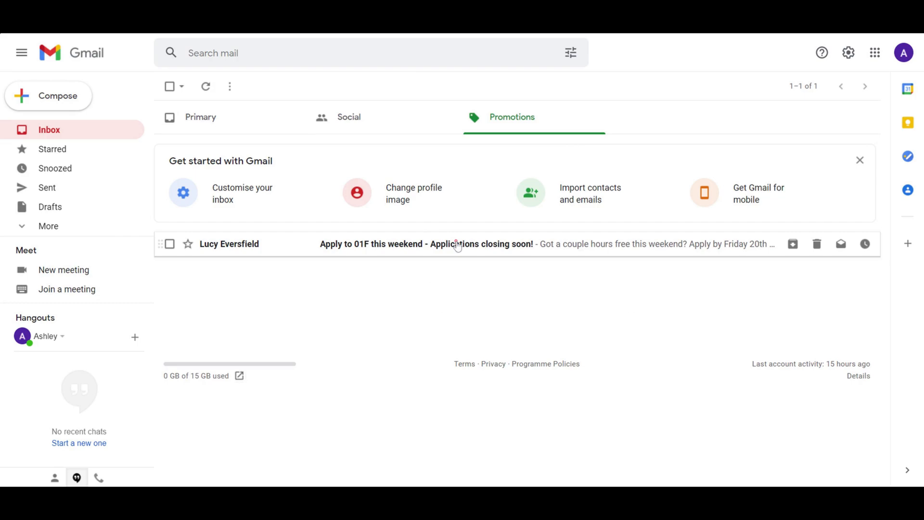
pyautogui.click(426, 243)
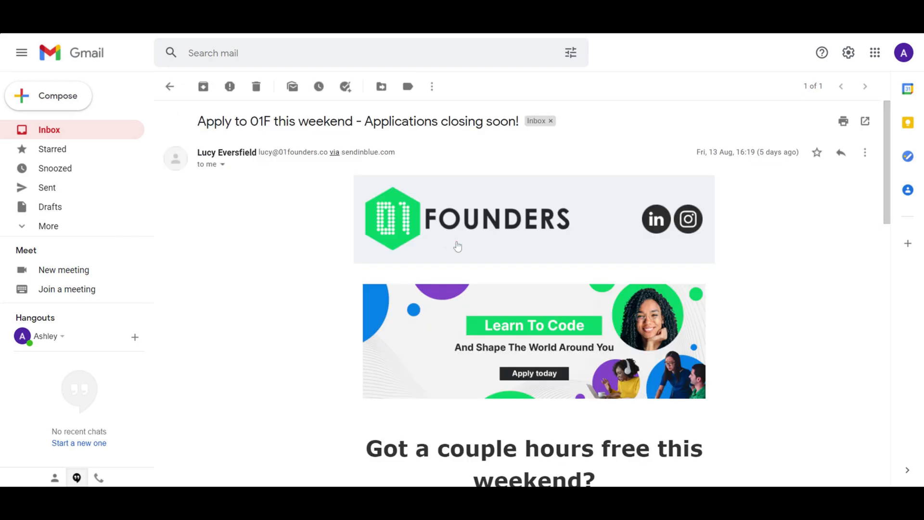
pyautogui.scroll(-3)
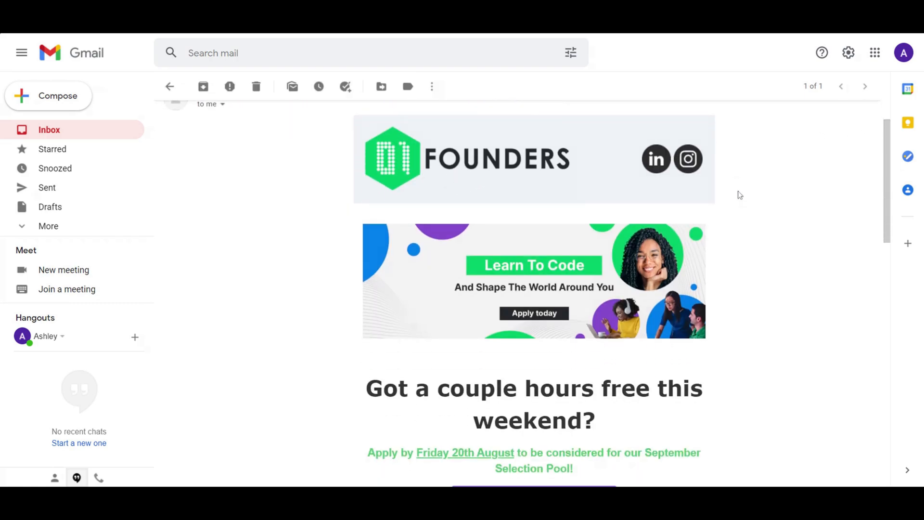
pyautogui.scroll(-3)
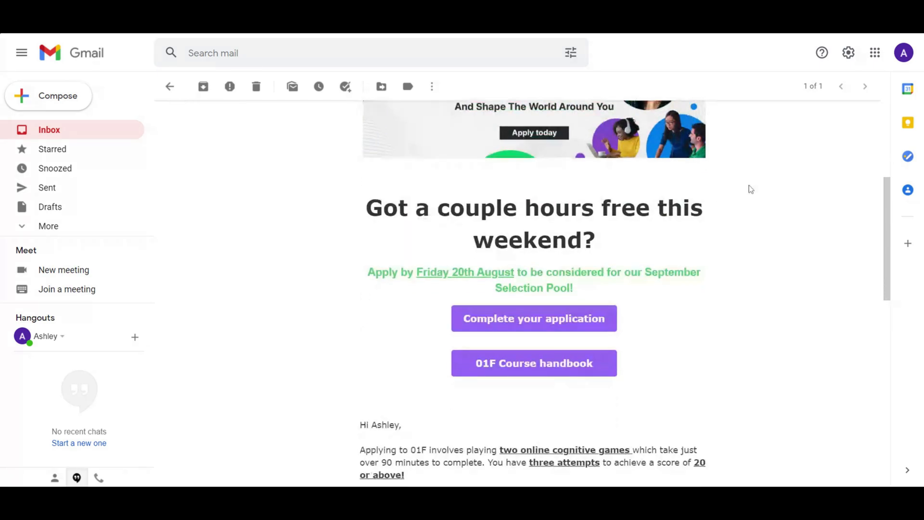
pyautogui.moveTo(595, 309)
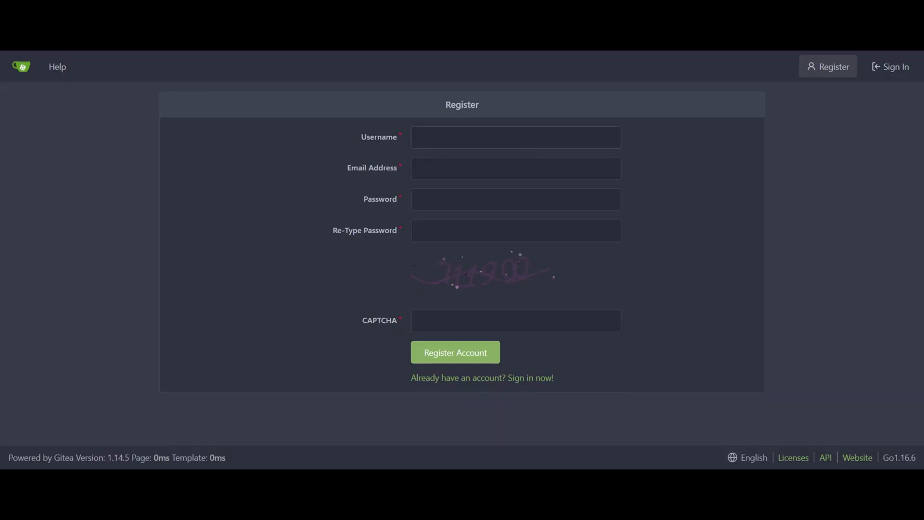
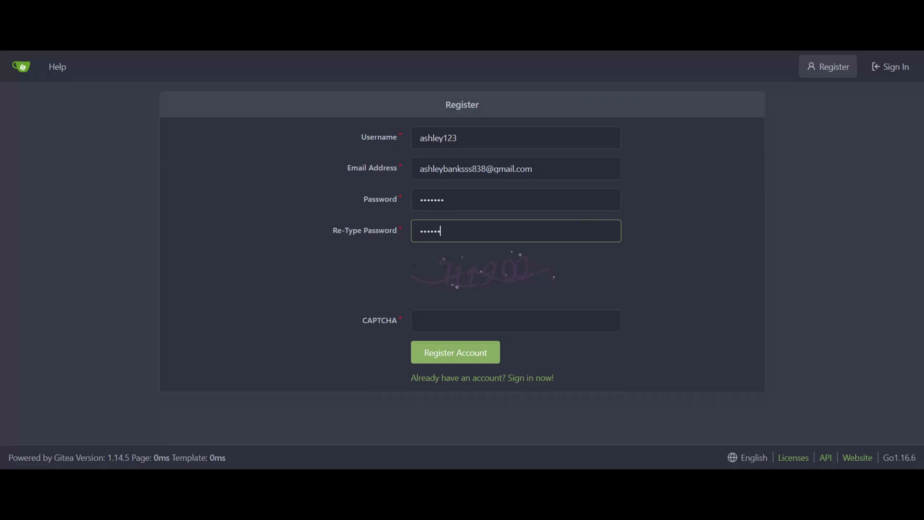
pyautogui.write('71')
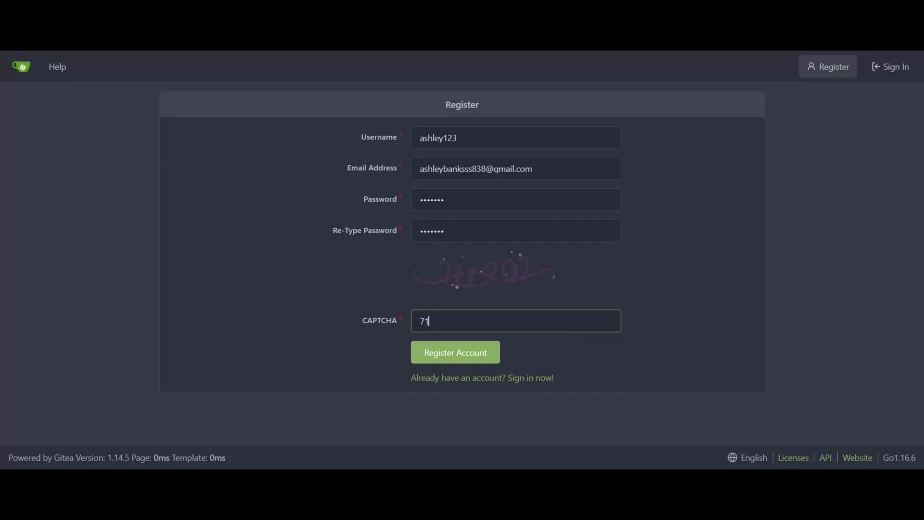
pyautogui.click(455, 352)
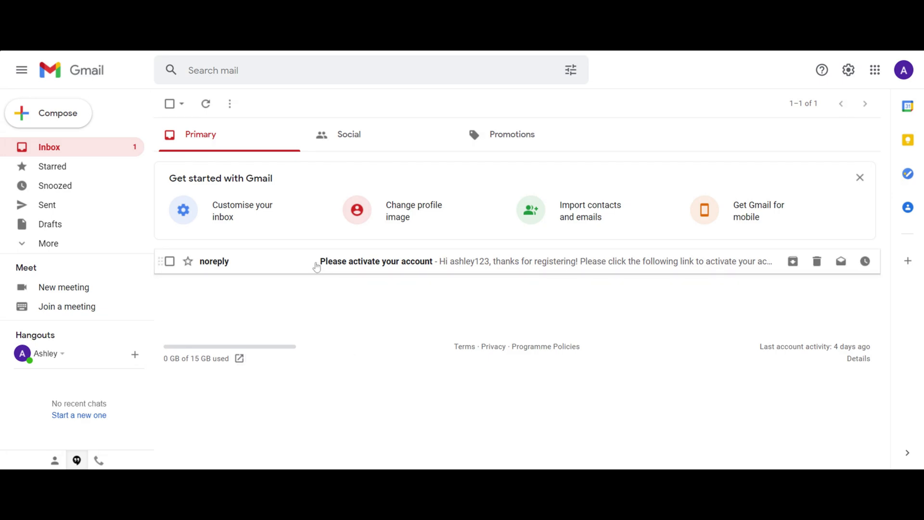
# - View the 'Please activate your account' email from noreply in the Primary inbox
pyautogui.click(376, 261)
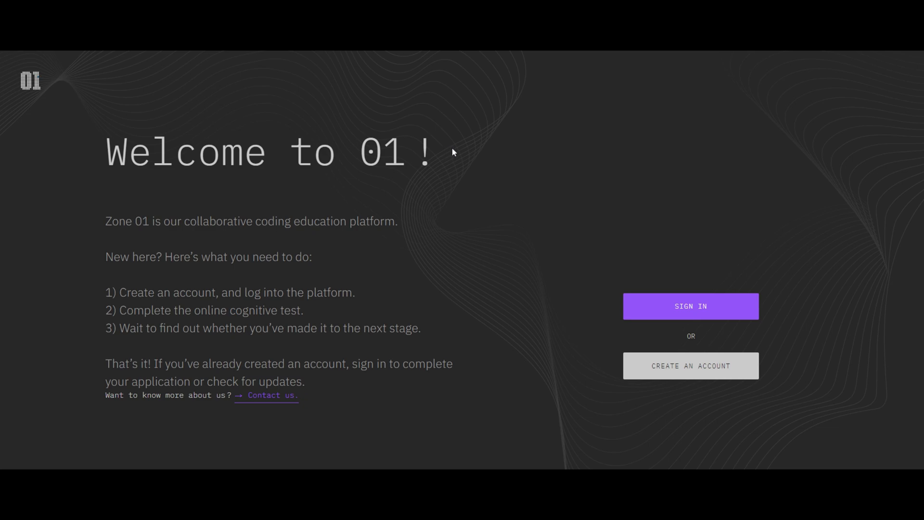
# - Sign in to the learning platform and authorize learn.01founders.co to access the Gitea account
pyautogui.click(690, 307)
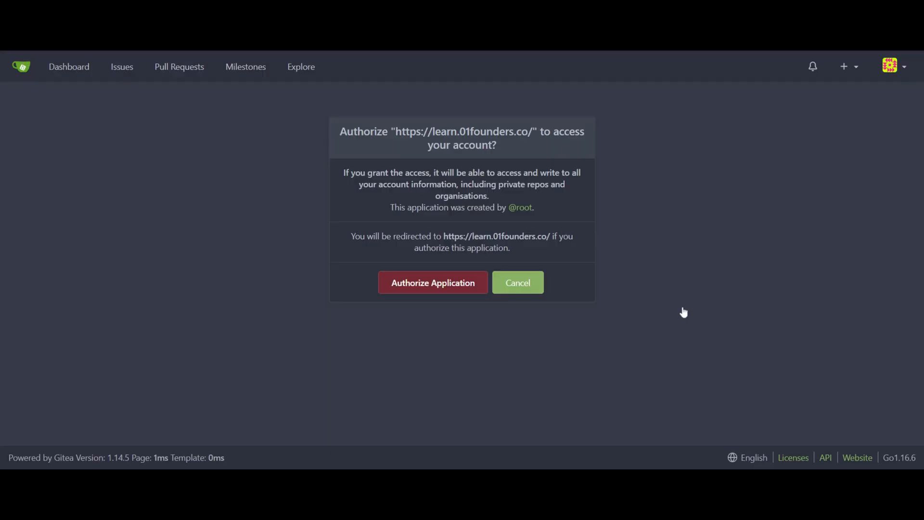
pyautogui.moveTo(498, 336)
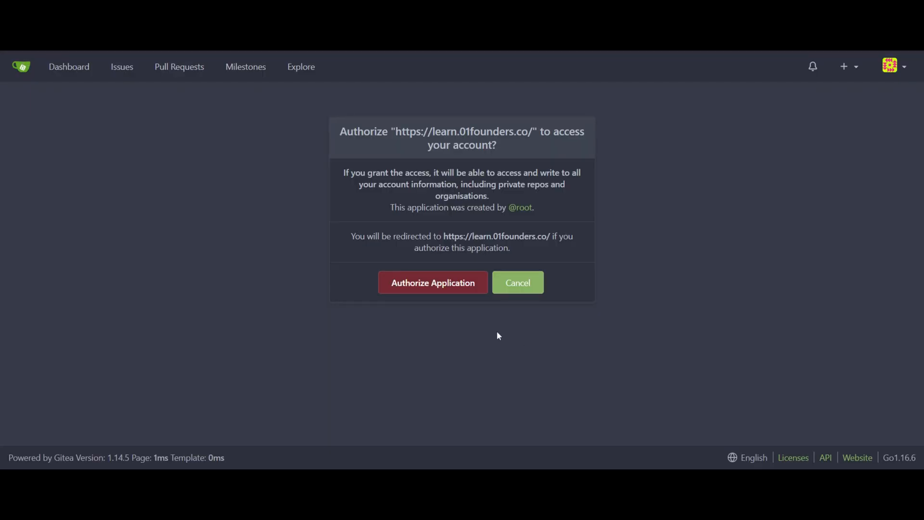
pyautogui.click(432, 282)
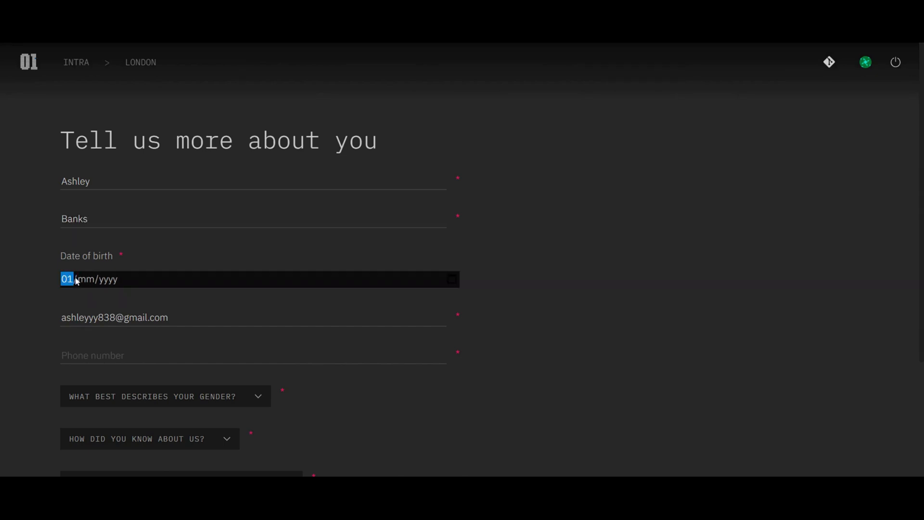
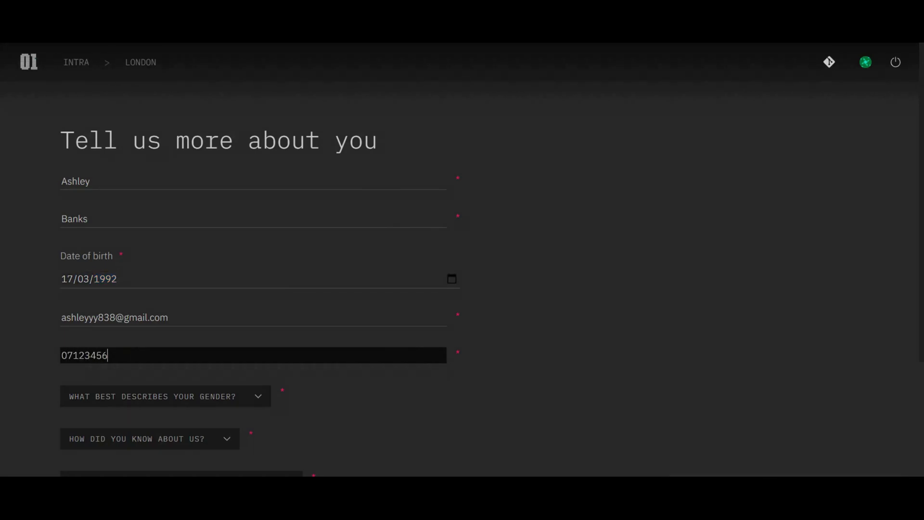
# - Save the profile with birth date 17/03/1992, phone 07123456, gender Female and a referral source
pyautogui.click(165, 396)
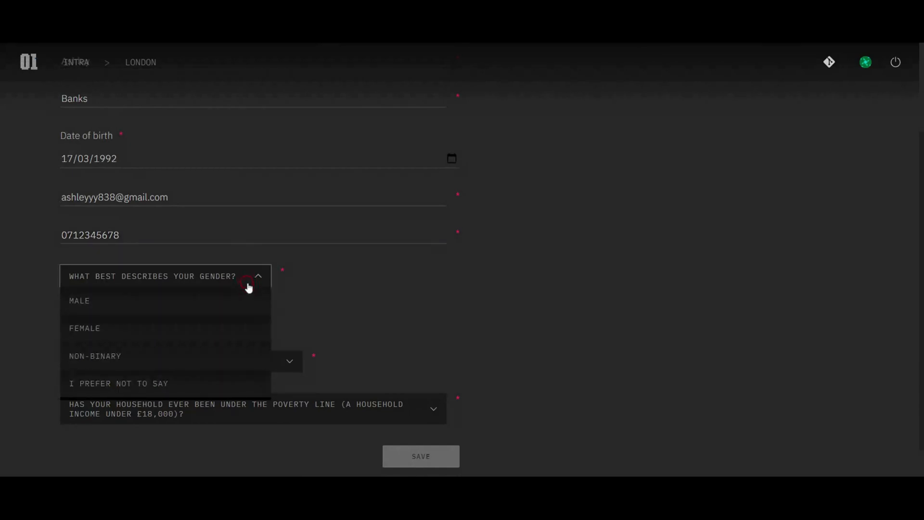
pyautogui.click(85, 327)
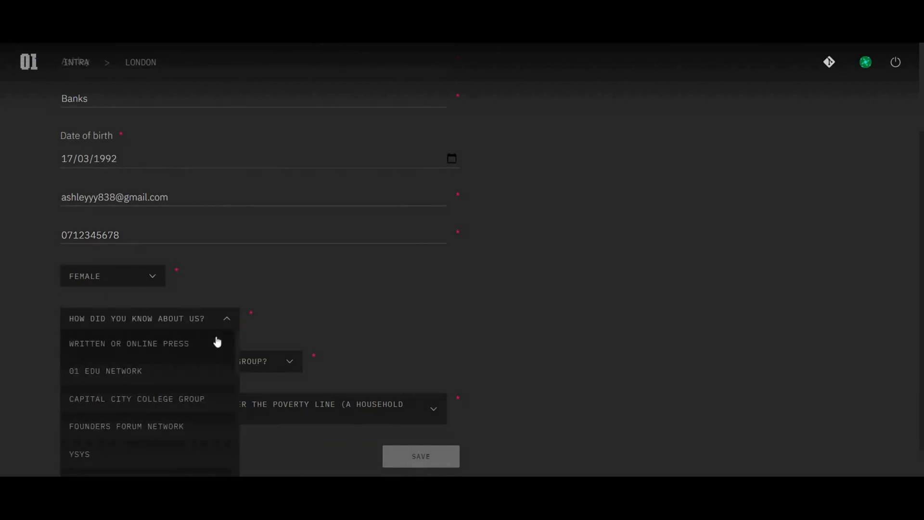
pyautogui.click(105, 371)
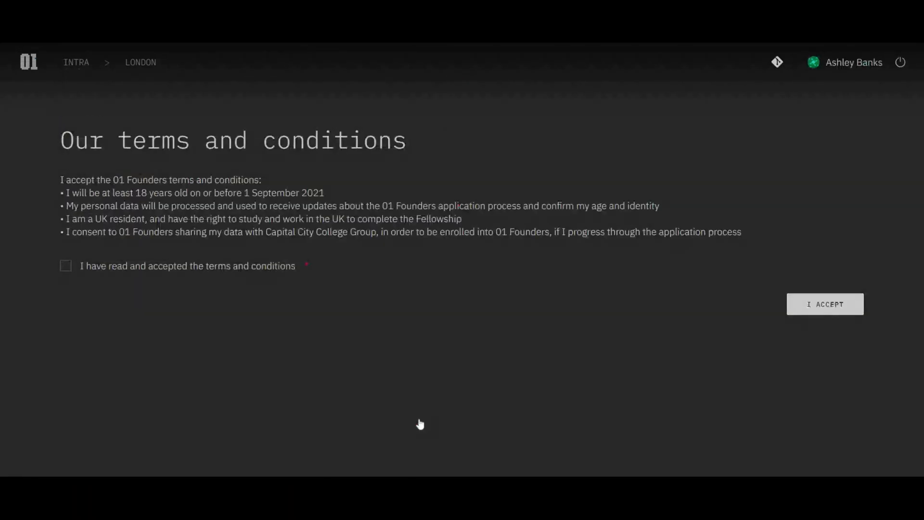
# - Confirm having read the terms and conditions and accept them
pyautogui.click(65, 266)
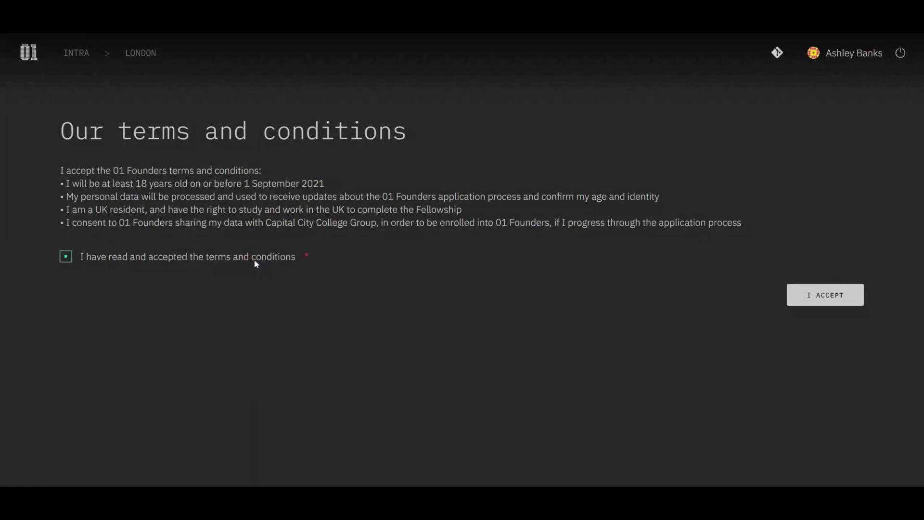
pyautogui.moveTo(825, 286)
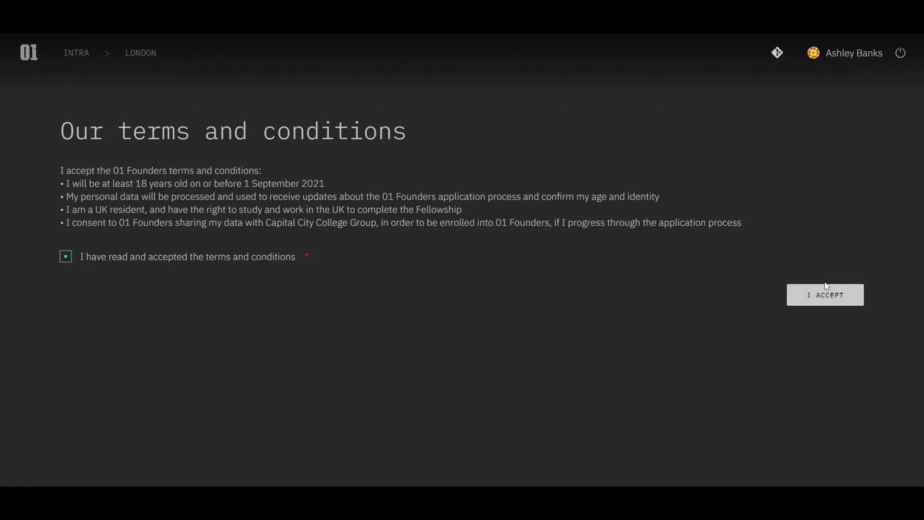
pyautogui.click(825, 295)
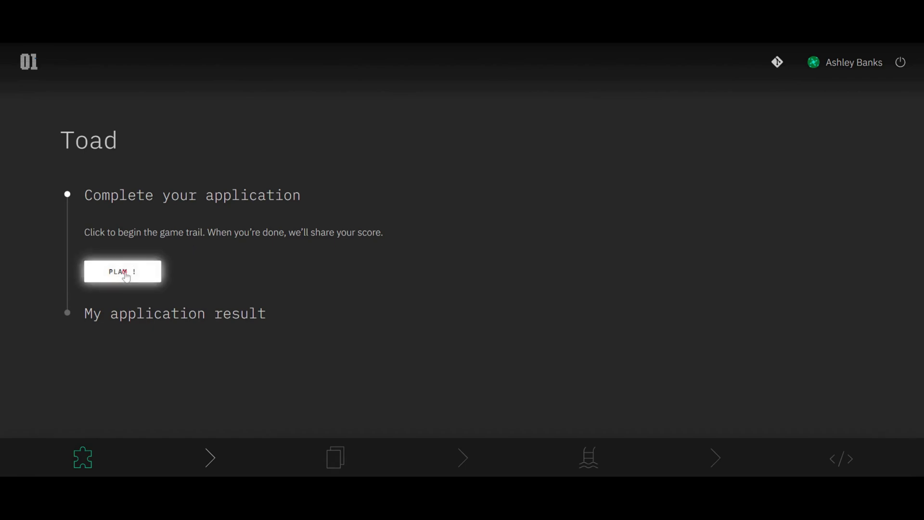
# - Start the game trail and launch Game #1 - Memory, confirming the session at Level 1
pyautogui.click(123, 272)
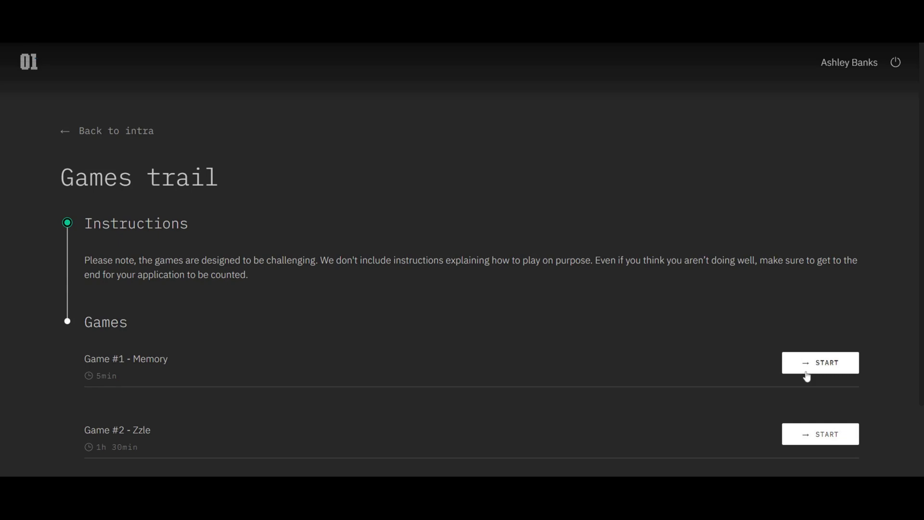
pyautogui.click(819, 362)
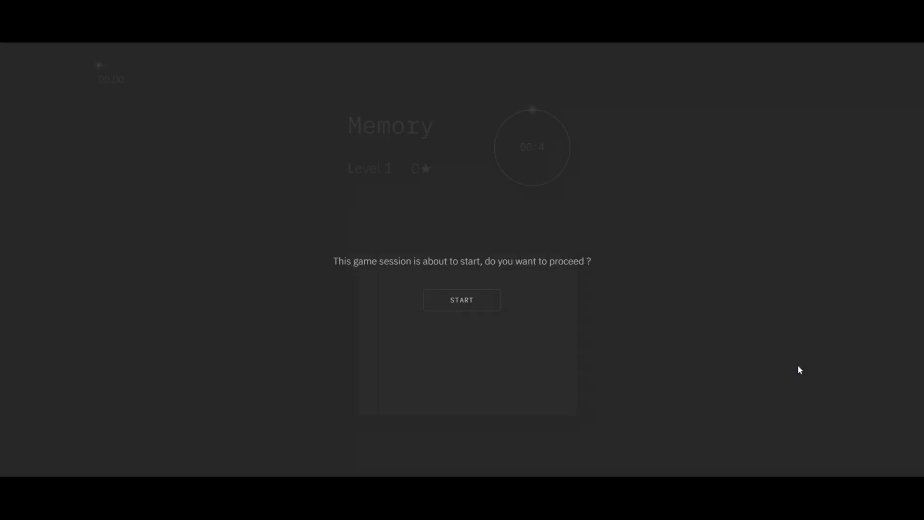
pyautogui.click(461, 300)
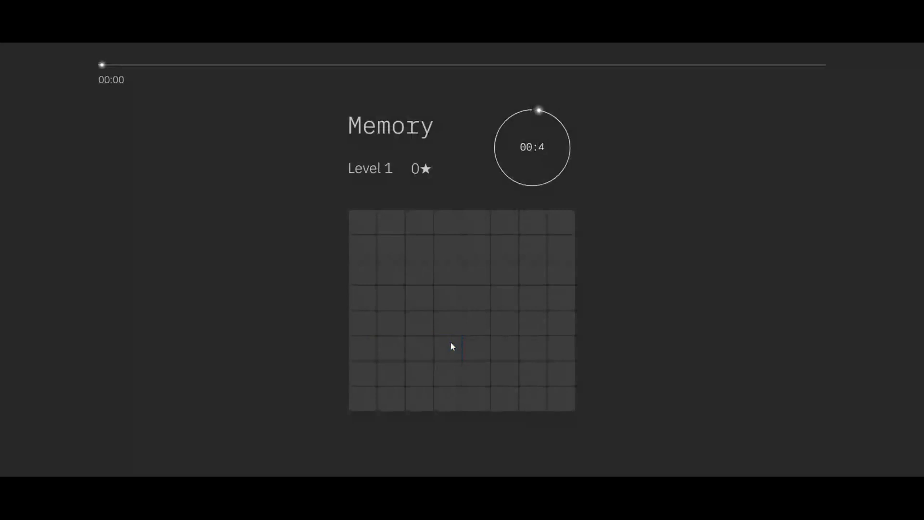